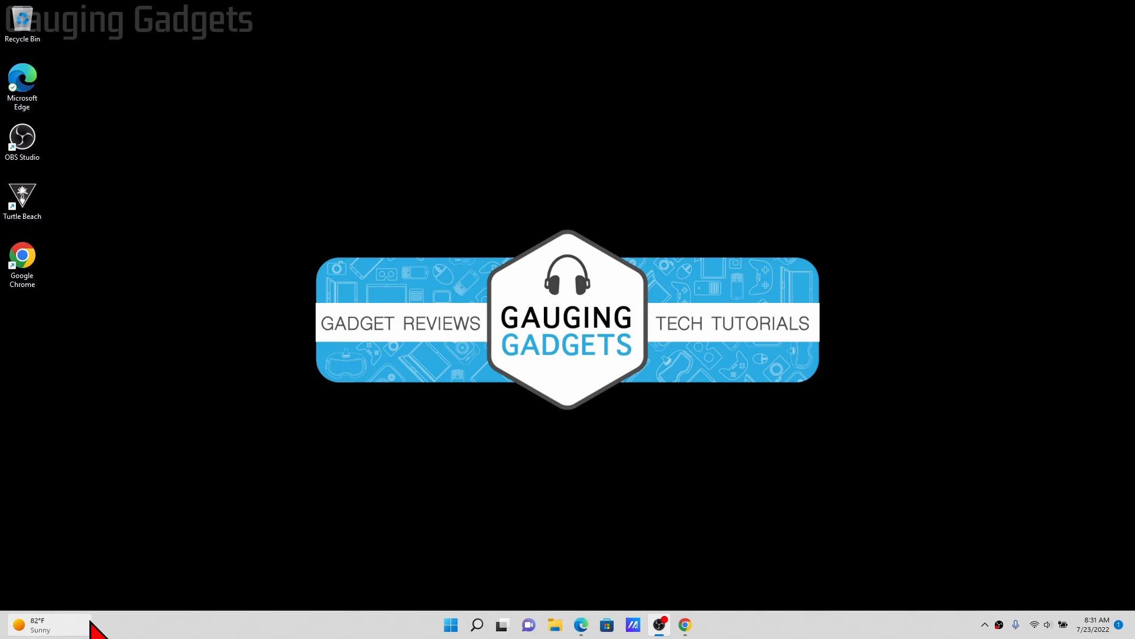
pyautogui.moveTo(493, 472)
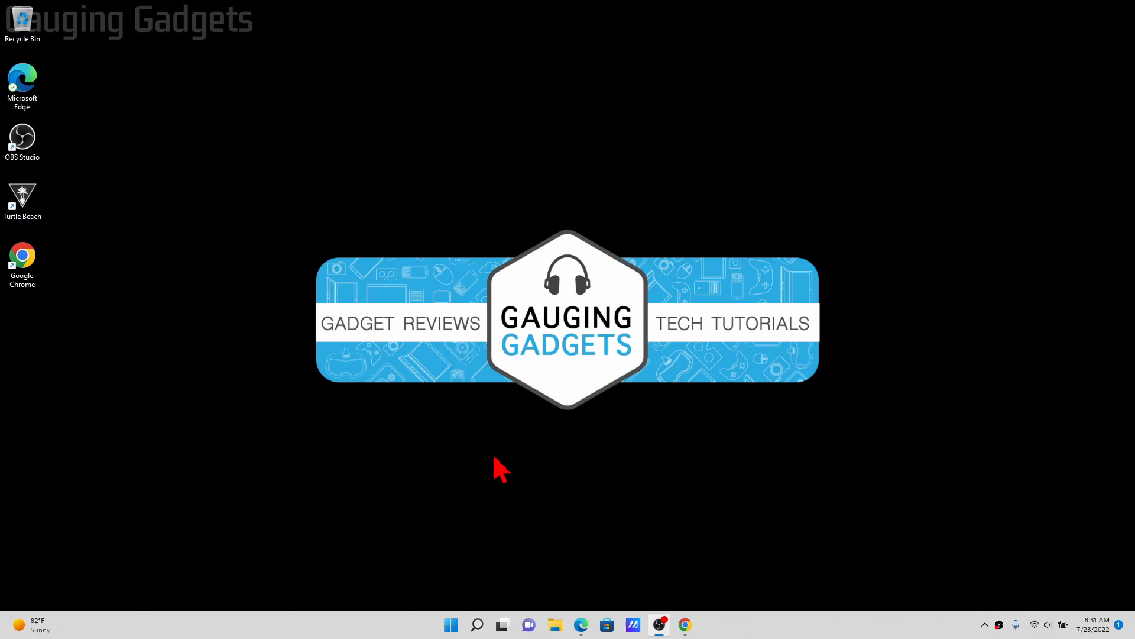
pyautogui.moveTo(724, 627)
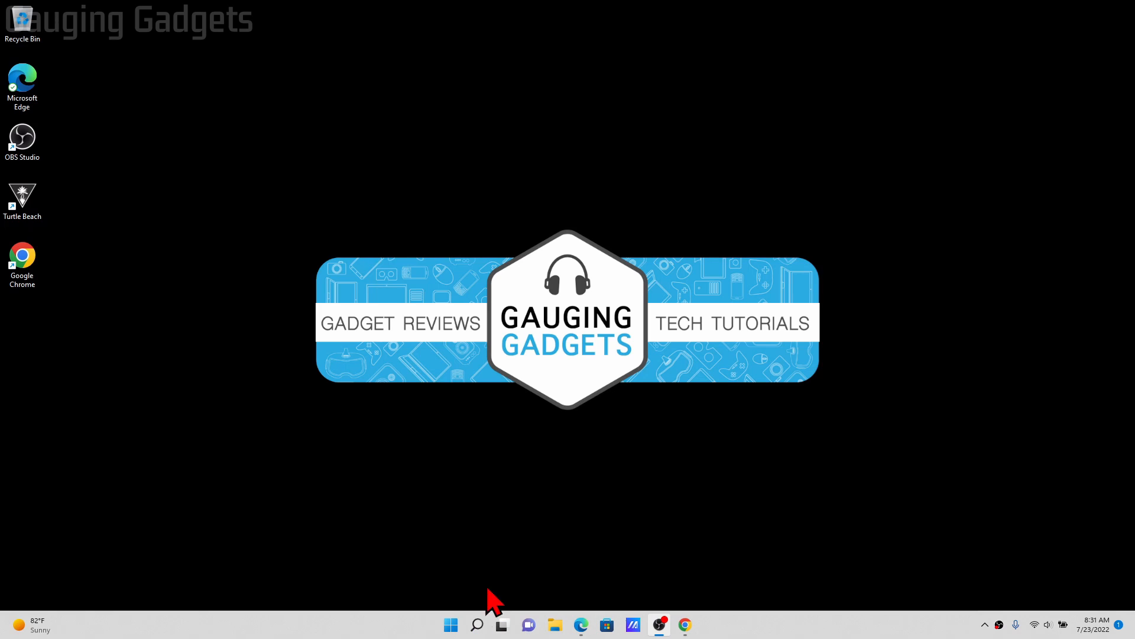
pyautogui.moveTo(200, 632)
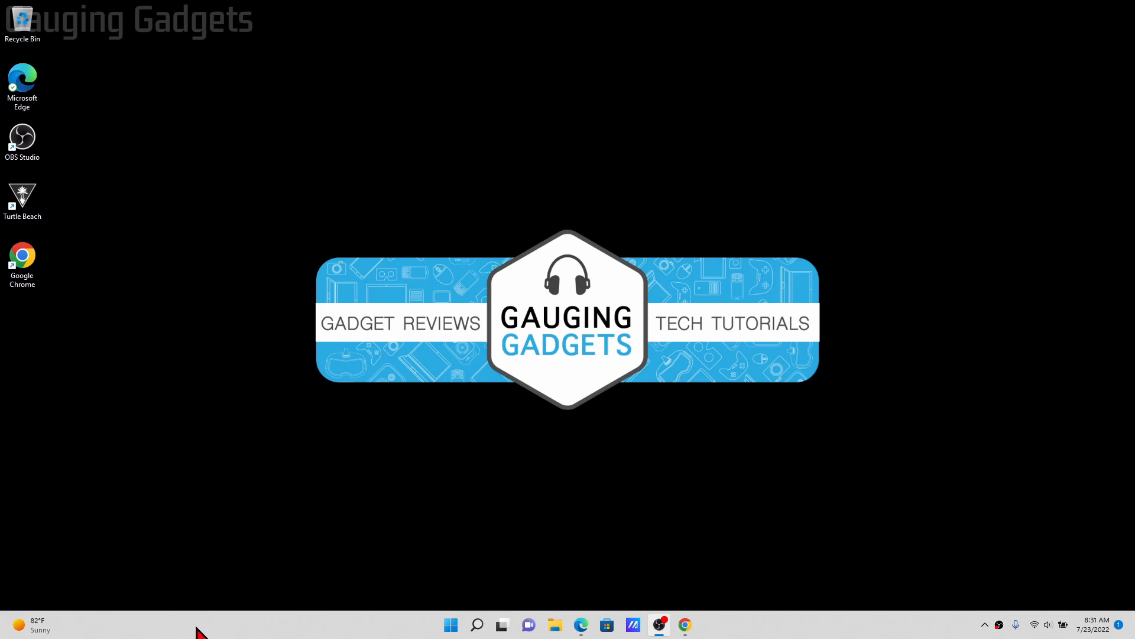
pyautogui.moveTo(491, 542)
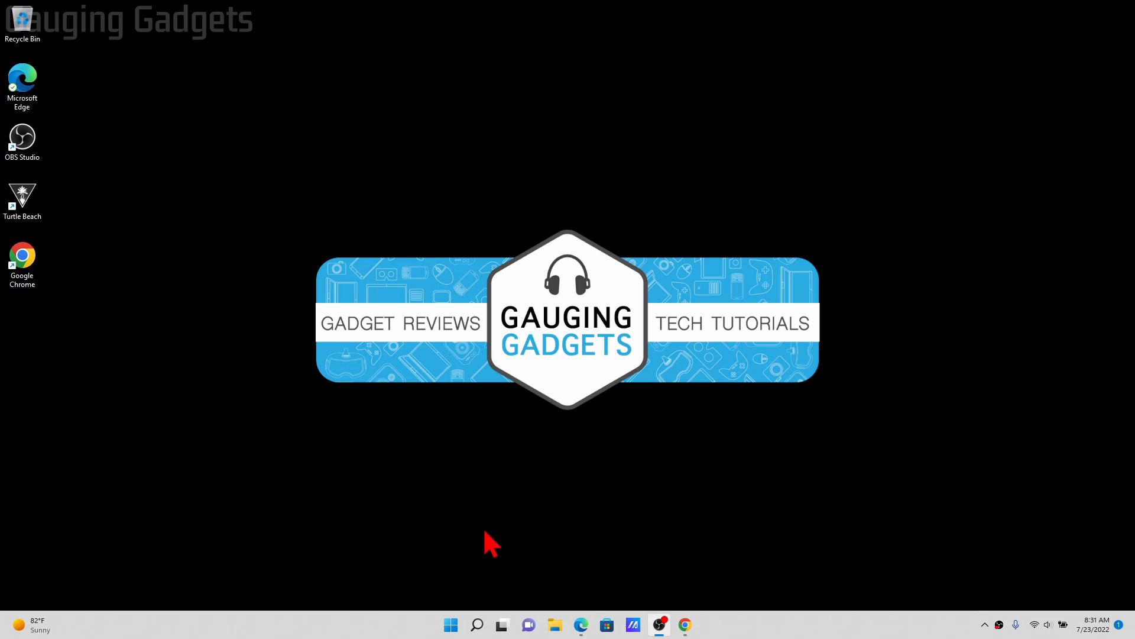
pyautogui.moveTo(539, 623)
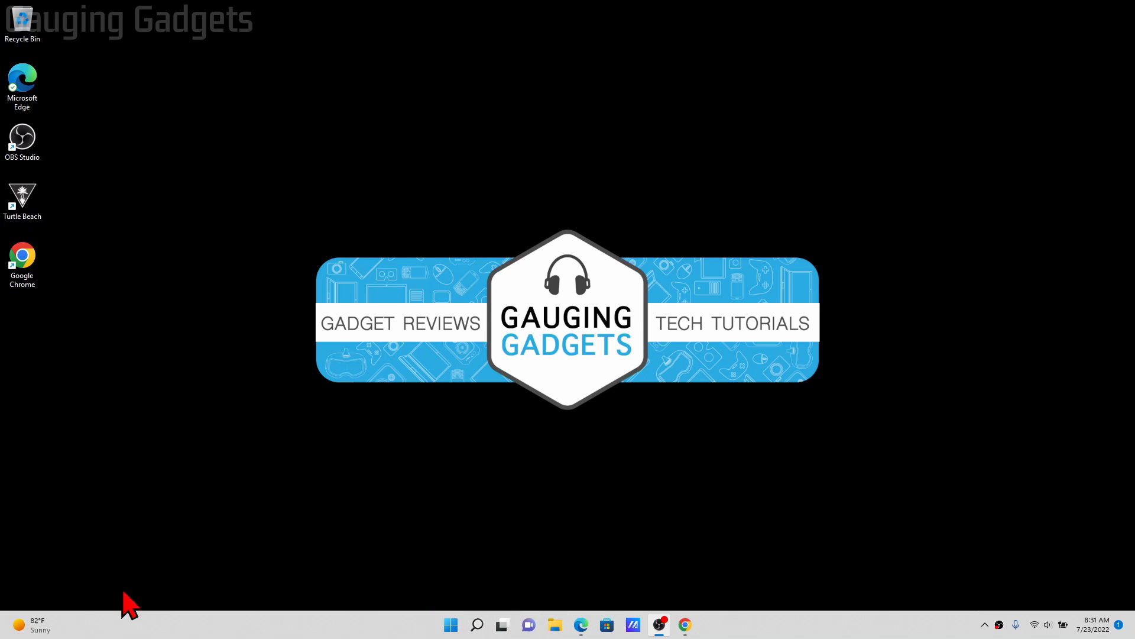
pyautogui.moveTo(474, 533)
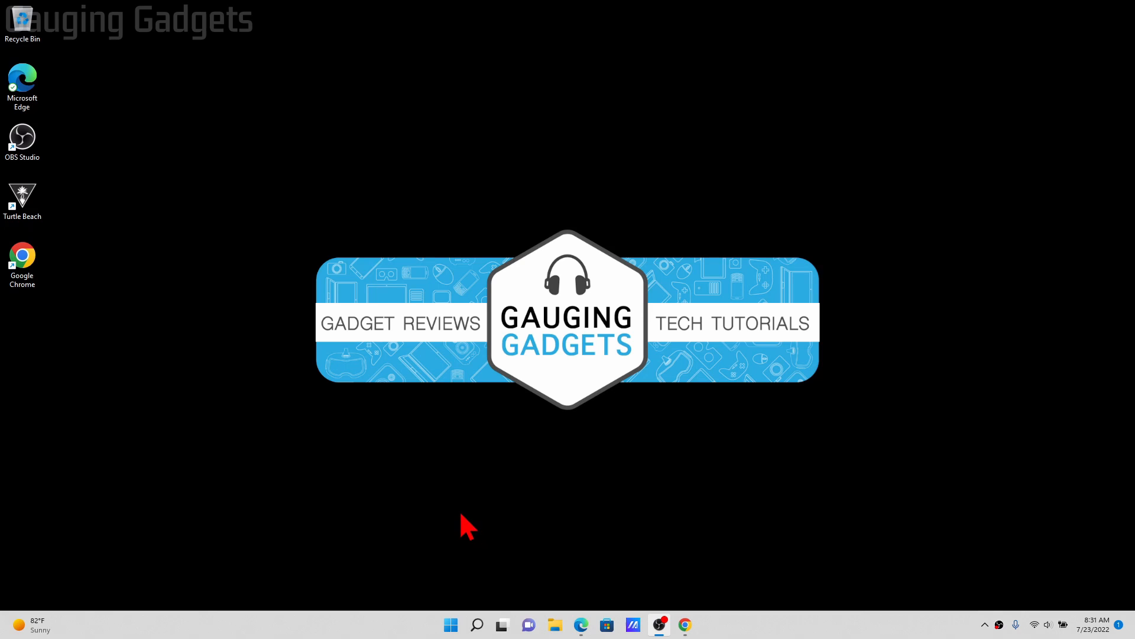
pyautogui.moveTo(308, 591)
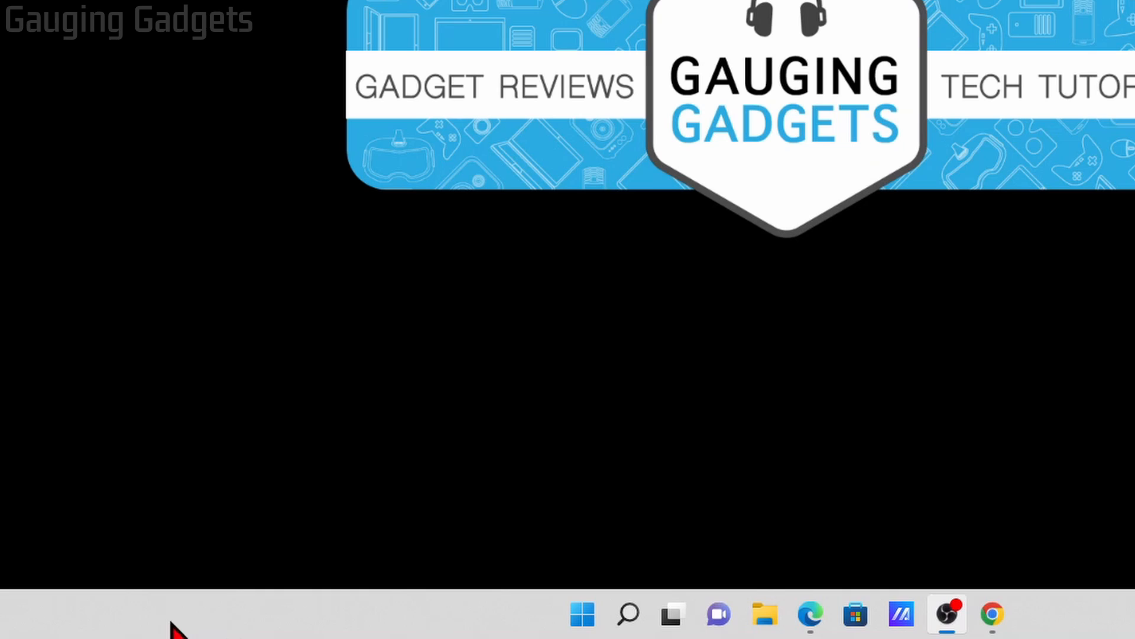
pyautogui.moveTo(196, 624)
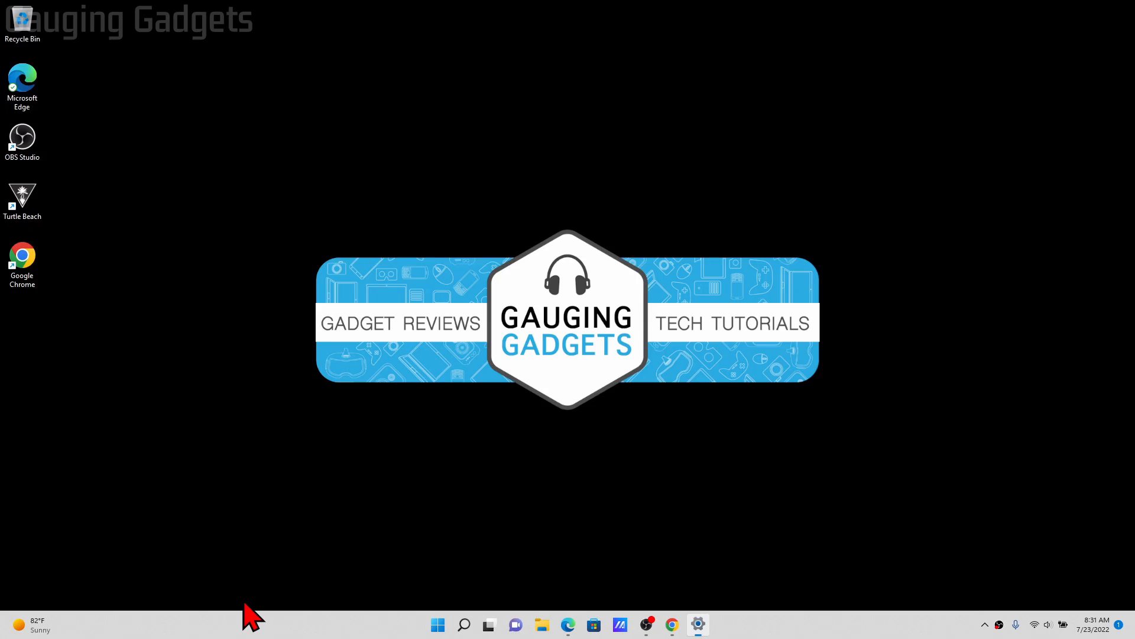
# Open Taskbar settings and expand Taskbar behaviors, showing alignment set to Center.
pyautogui.click(697, 625)
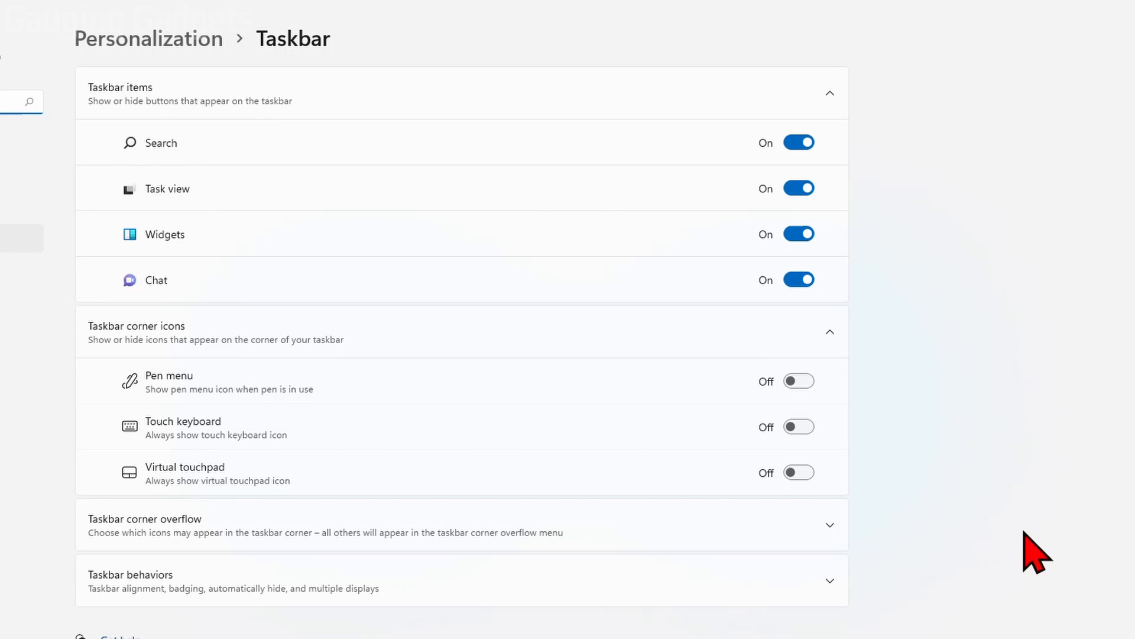
pyautogui.moveTo(384, 489)
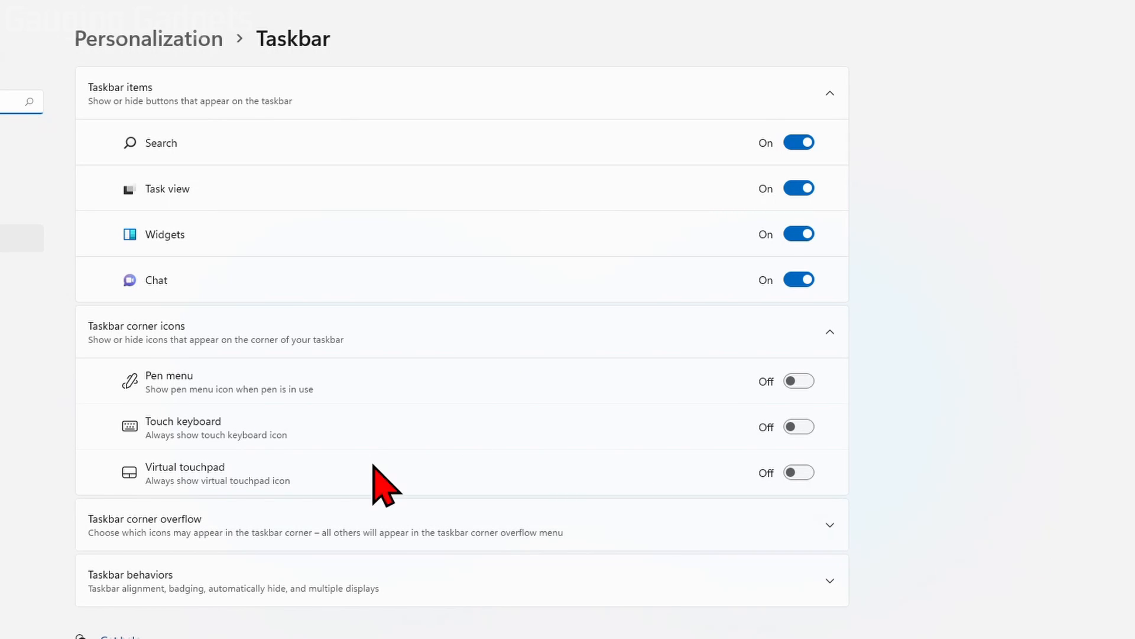
pyautogui.scroll(-3)
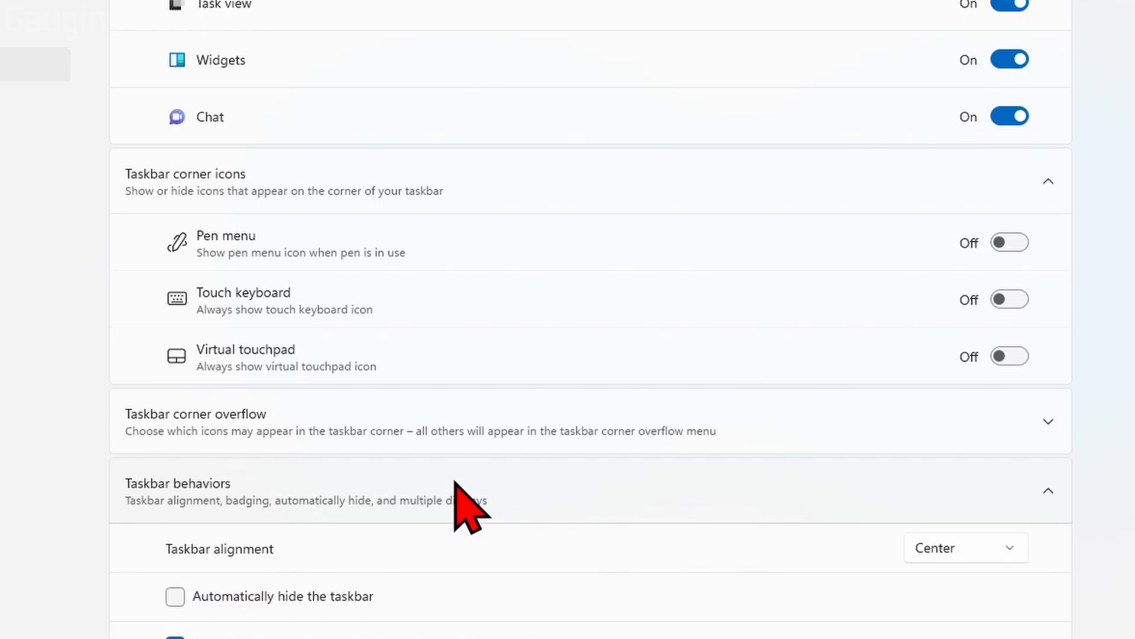
pyautogui.scroll(-3)
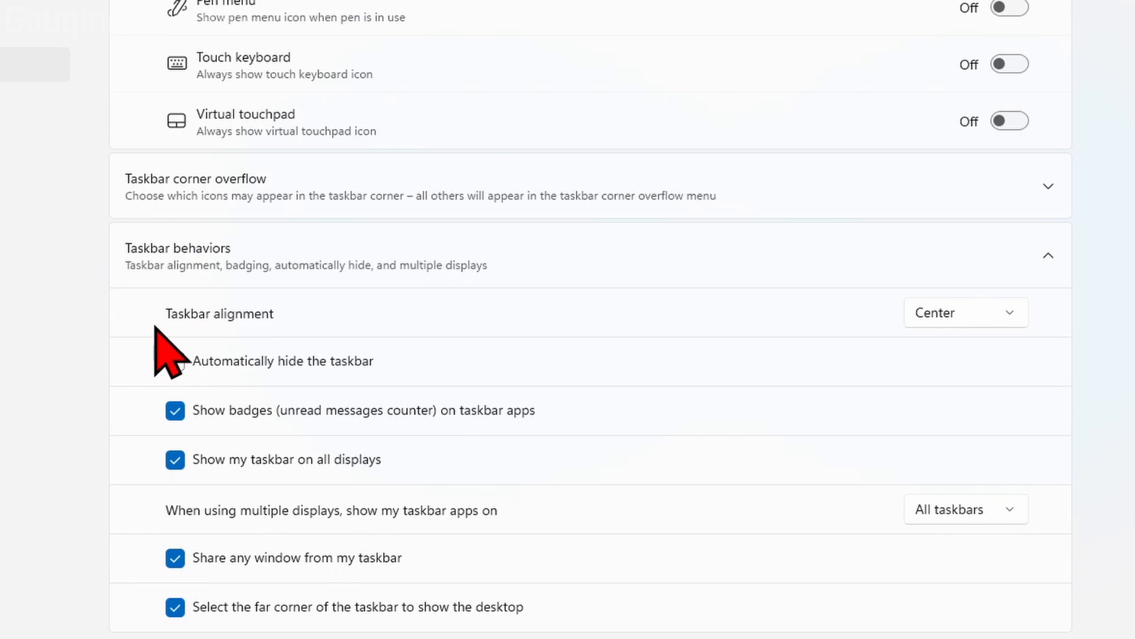
pyautogui.click(175, 361)
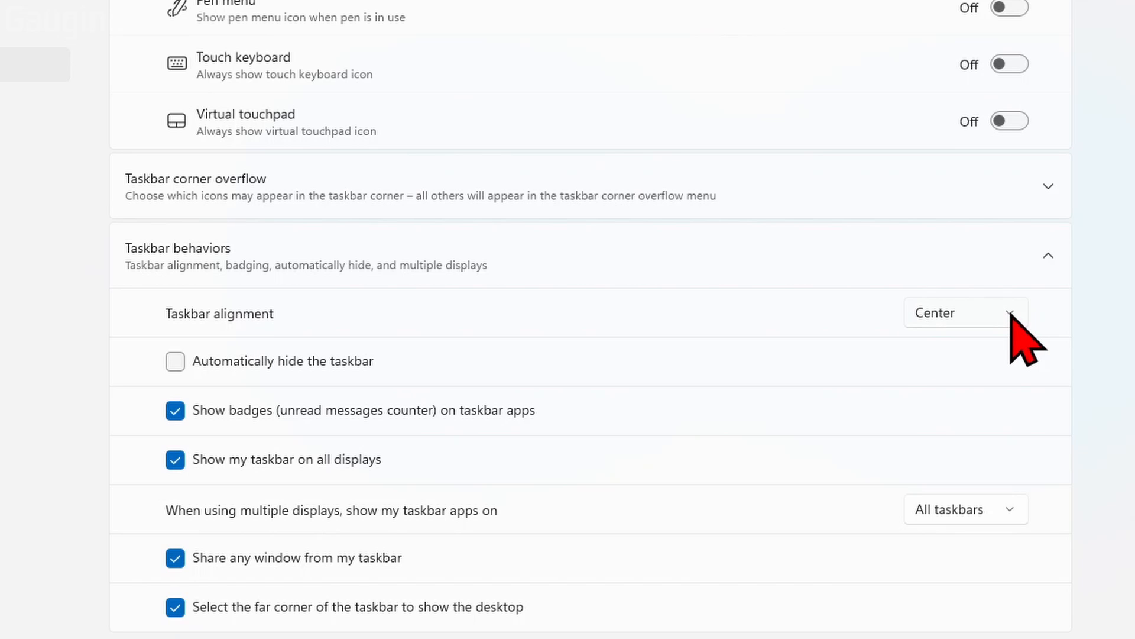
# Change the Taskbar alignment dropdown from Center to Left.
pyautogui.click(965, 313)
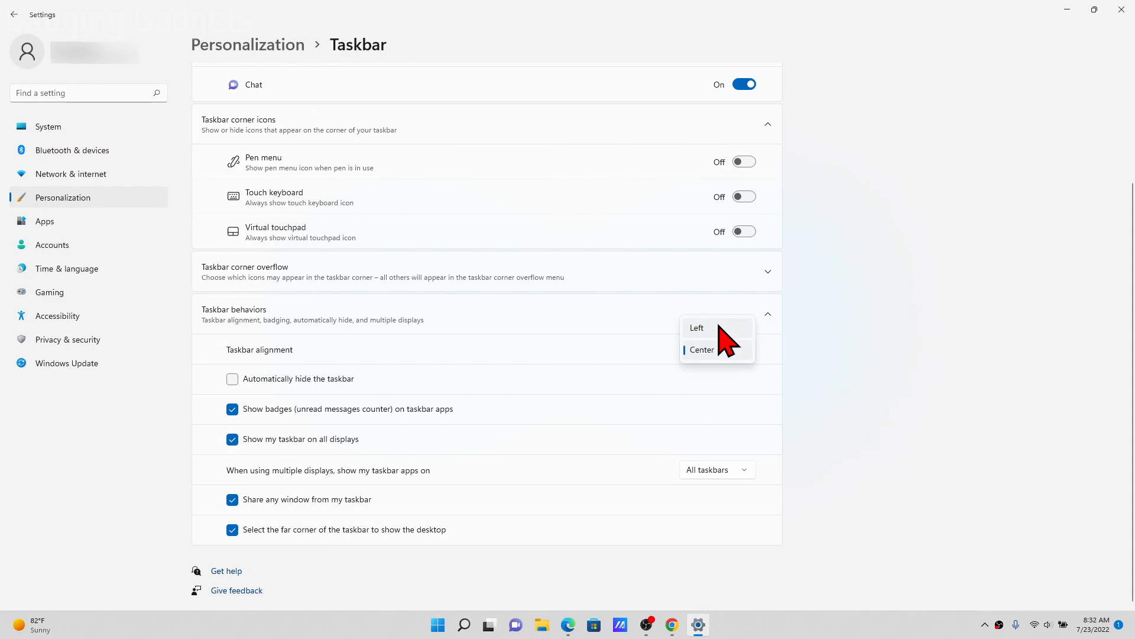
pyautogui.click(696, 327)
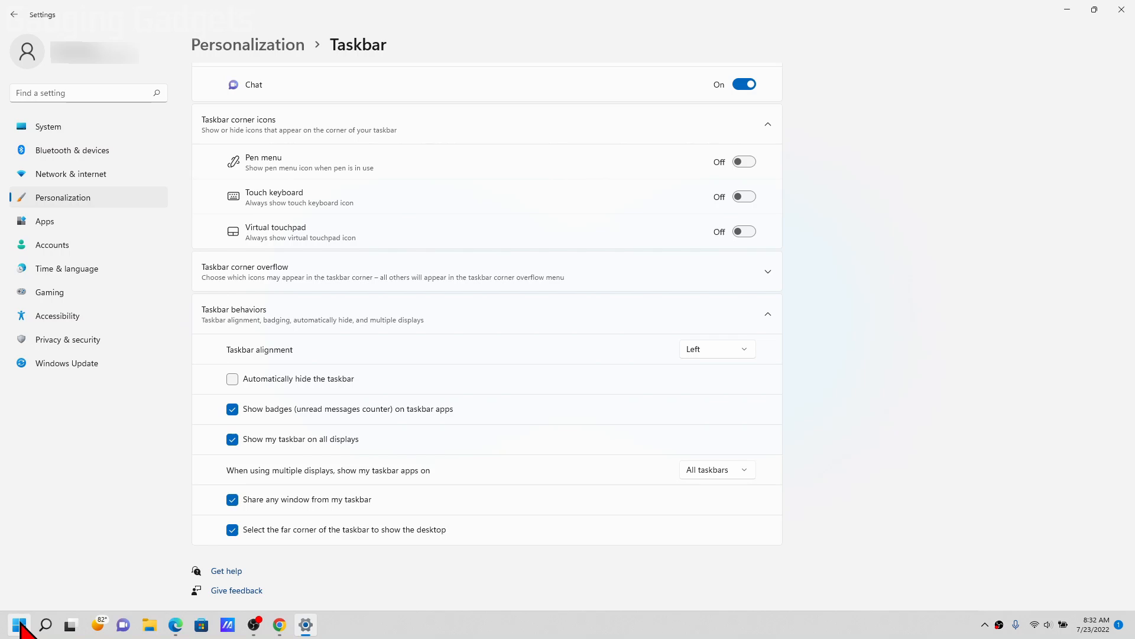
pyautogui.moveTo(96, 589)
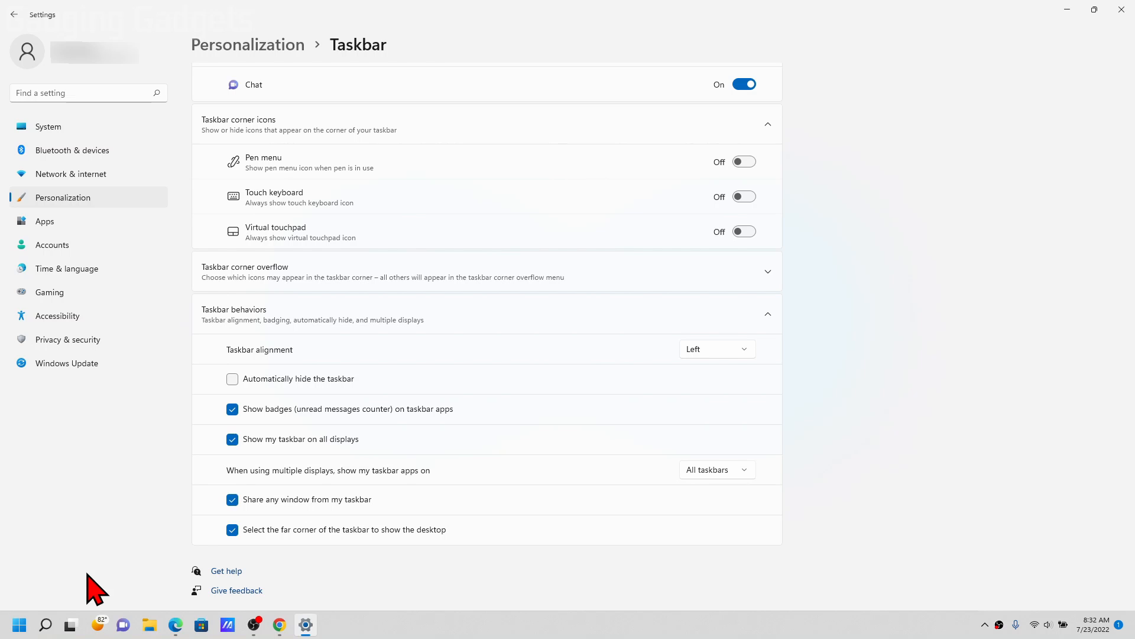
pyautogui.moveTo(655, 481)
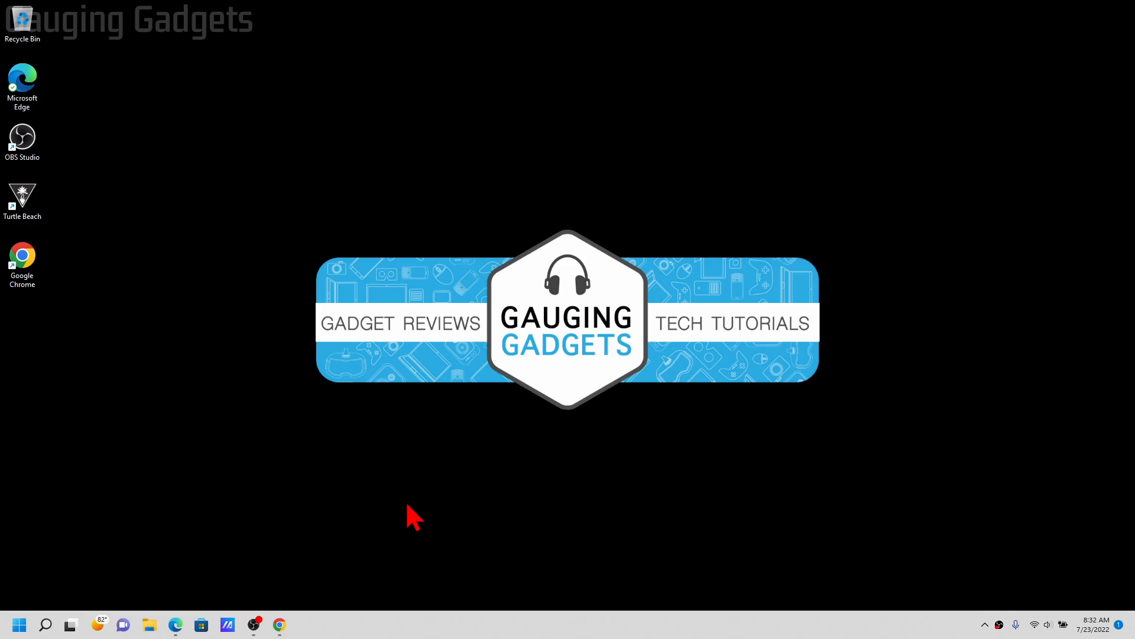
pyautogui.moveTo(439, 526)
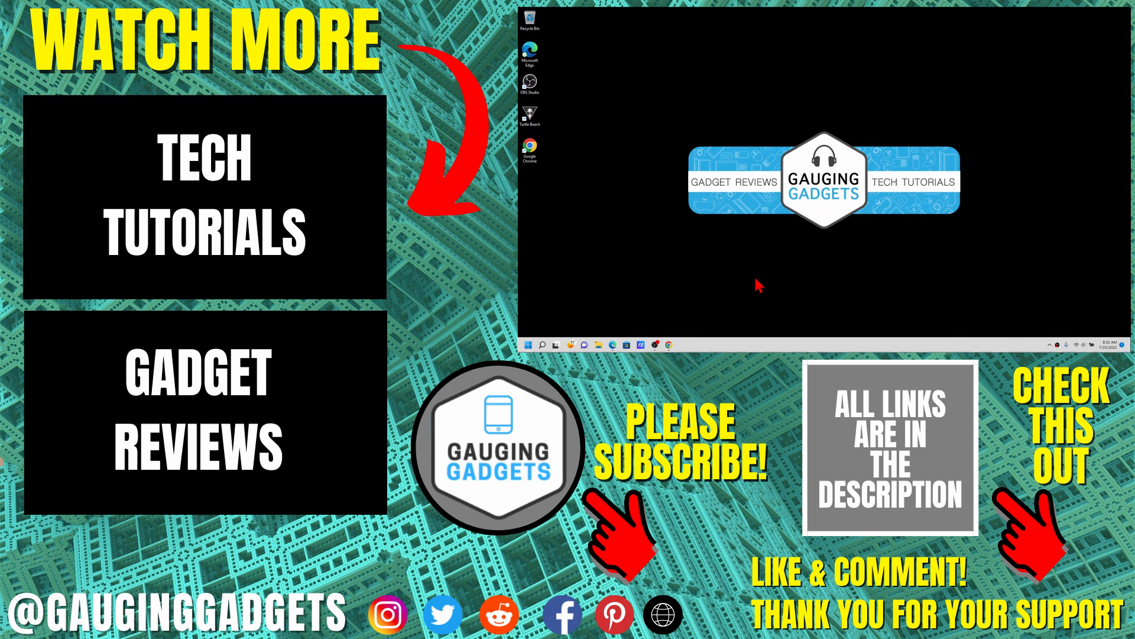
pyautogui.moveTo(778, 275)
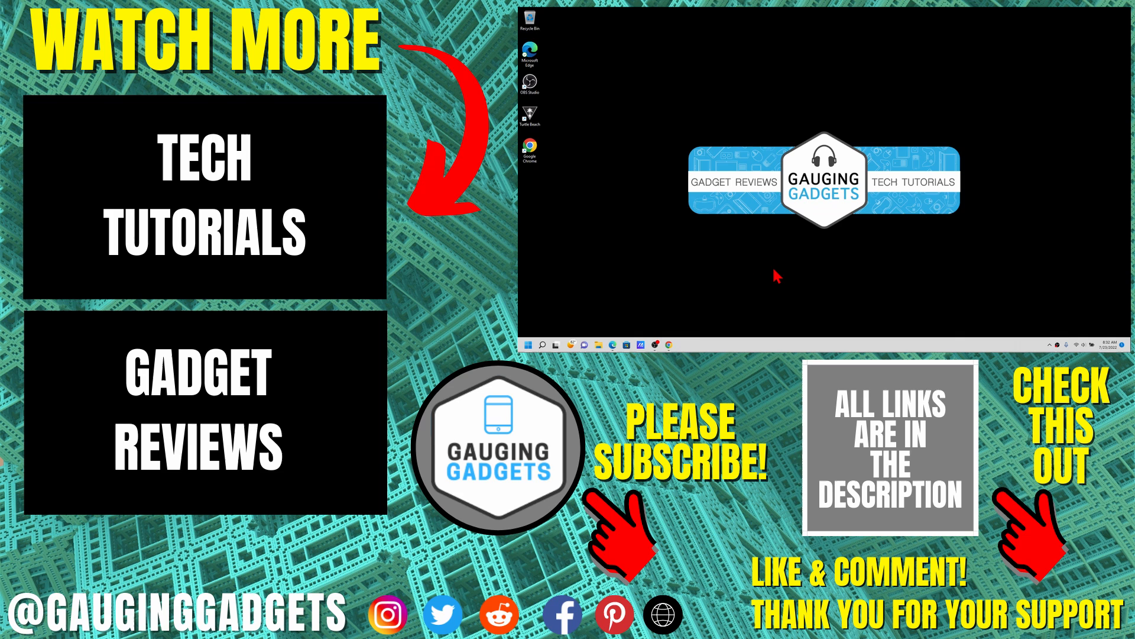
pyautogui.moveTo(958, 264)
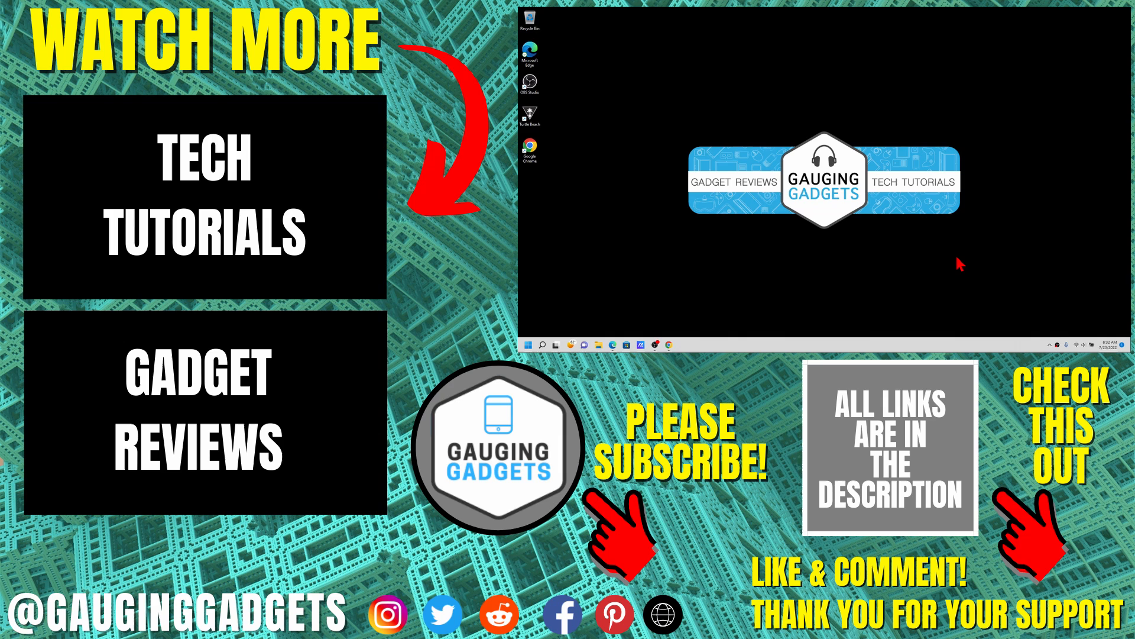